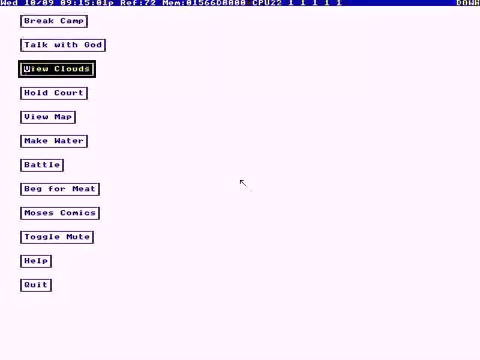
Step: Ask God for a message, generating the random number and reading words like healthful, wealth and innocent
{"action": "left_click", "coordinate": [52, 212]}
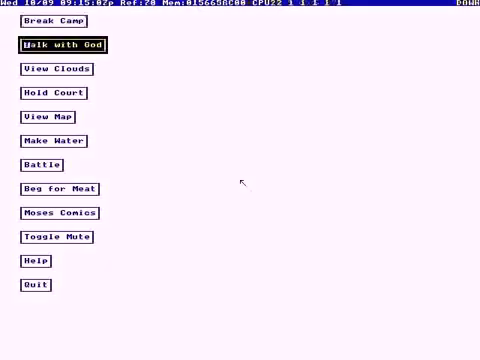
{"action": "left_click", "coordinate": [60, 44]}
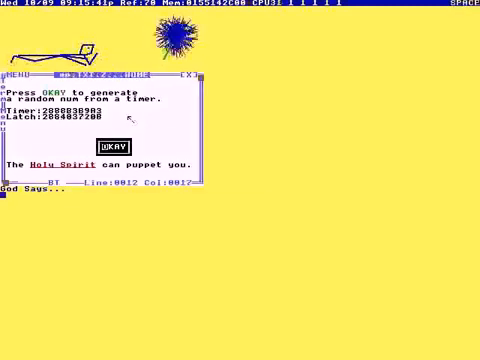
{"action": "left_click", "coordinate": [104, 140]}
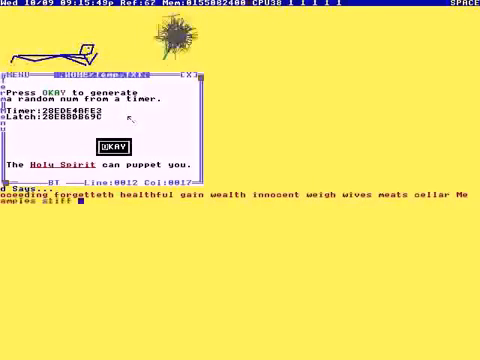
{"action": "left_click", "coordinate": [104, 144]}
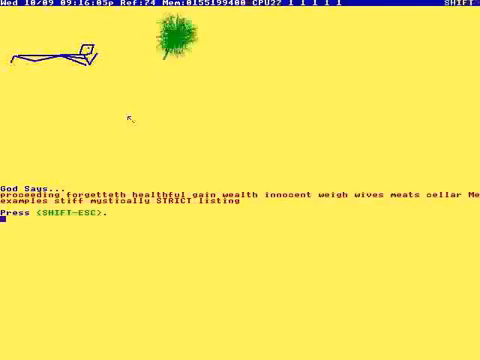
Step: Leave the God message with Shift-Esc and bring up the Features document from the menu
{"action": "key", "text": "shift-esc"}
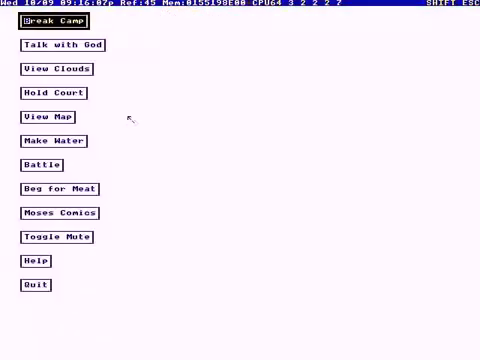
{"action": "left_click", "coordinate": [56, 212]}
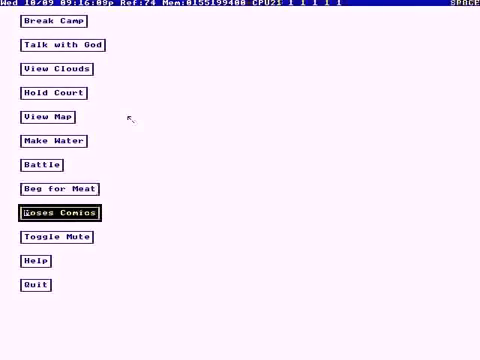
{"action": "left_click", "coordinate": [52, 212]}
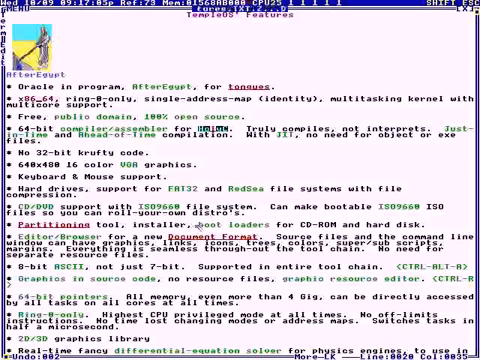
Step: Scroll the feature list down to the FAT32/RedSea file systems, 640x480 16-colour graphics and editor entries
{"action": "scroll", "scroll_direction": "down", "scroll_amount": 3}
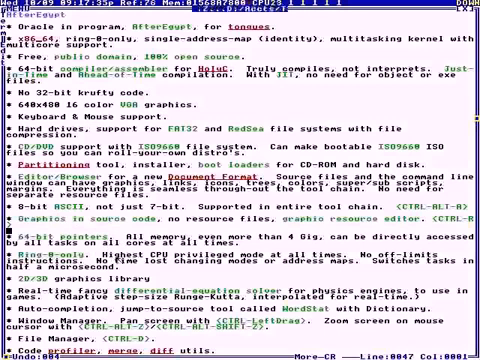
{"action": "scroll", "scroll_direction": "down", "scroll_amount": 3}
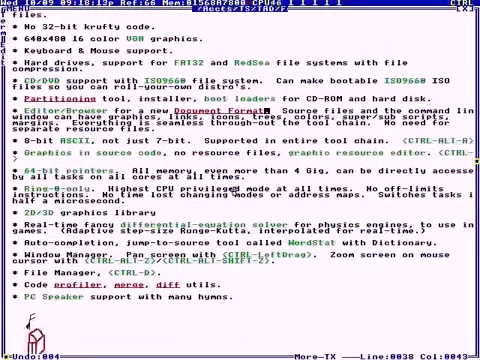
{"action": "scroll", "scroll_direction": "up", "scroll_amount": 3}
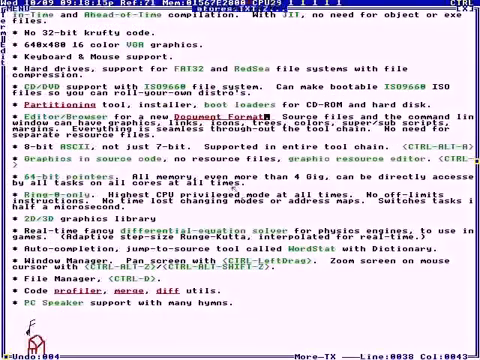
{"action": "scroll", "scroll_direction": "down", "scroll_amount": 3}
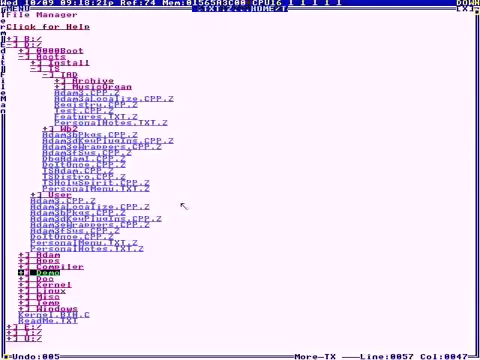
{"action": "left_click", "coordinate": [20, 278]}
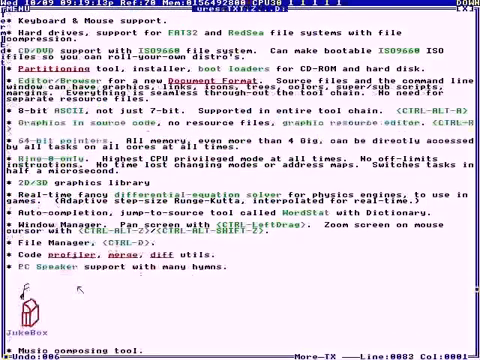
{"action": "scroll", "scroll_direction": "down", "scroll_amount": 3}
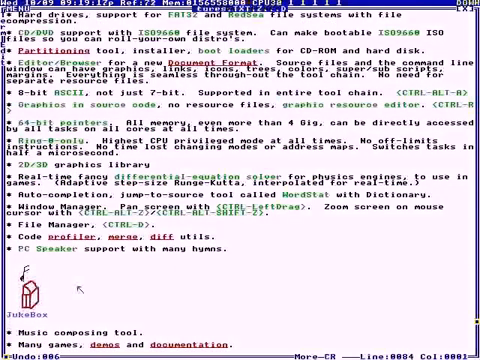
{"action": "scroll", "scroll_direction": "down", "scroll_amount": 3}
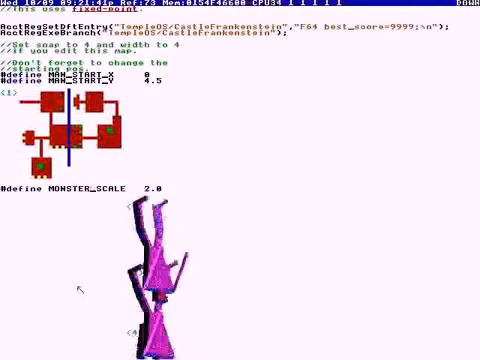
Step: Scroll the demo game's HolyC source down to the monster-scale drawing and grid rendering routines
{"action": "scroll", "scroll_direction": "down", "scroll_amount": 3}
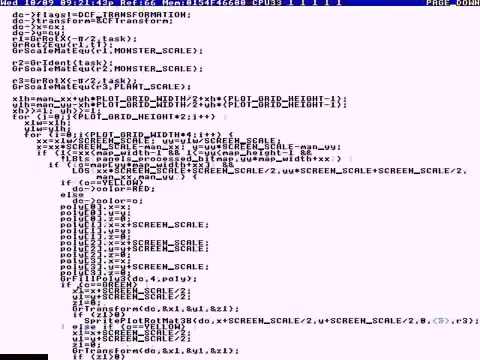